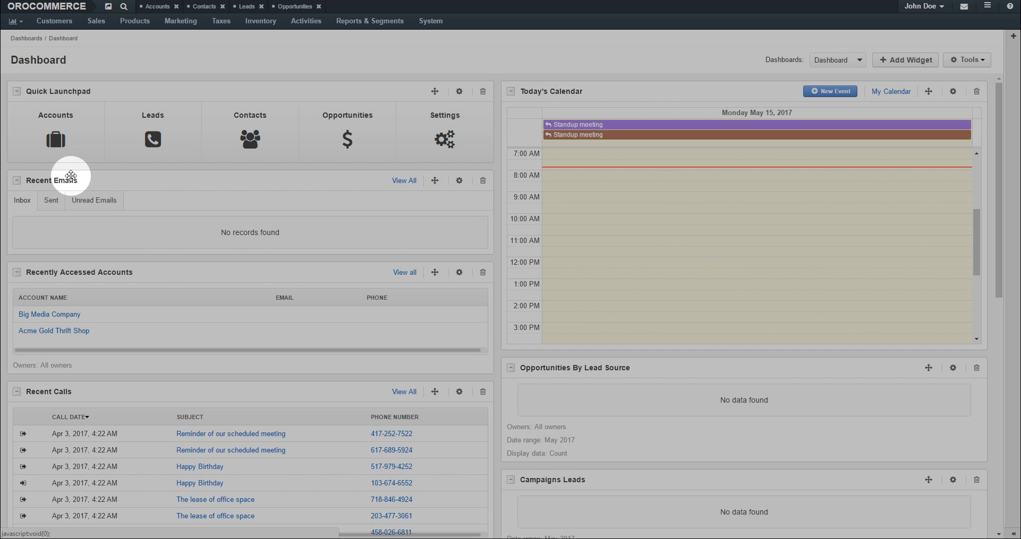
Reach the Customer User Roles list via Customers and begin a new role.
click(53, 21)
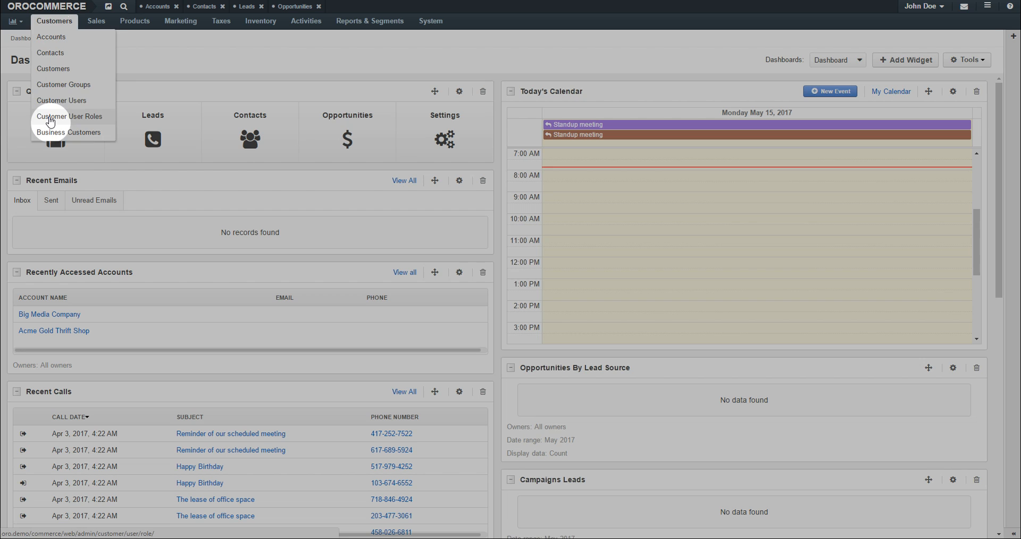
click(70, 117)
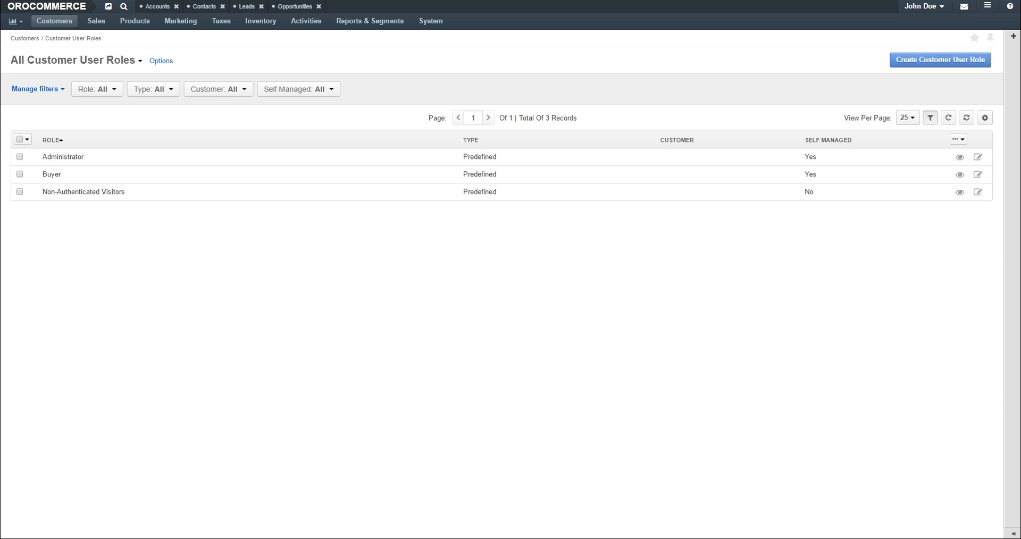
click(942, 60)
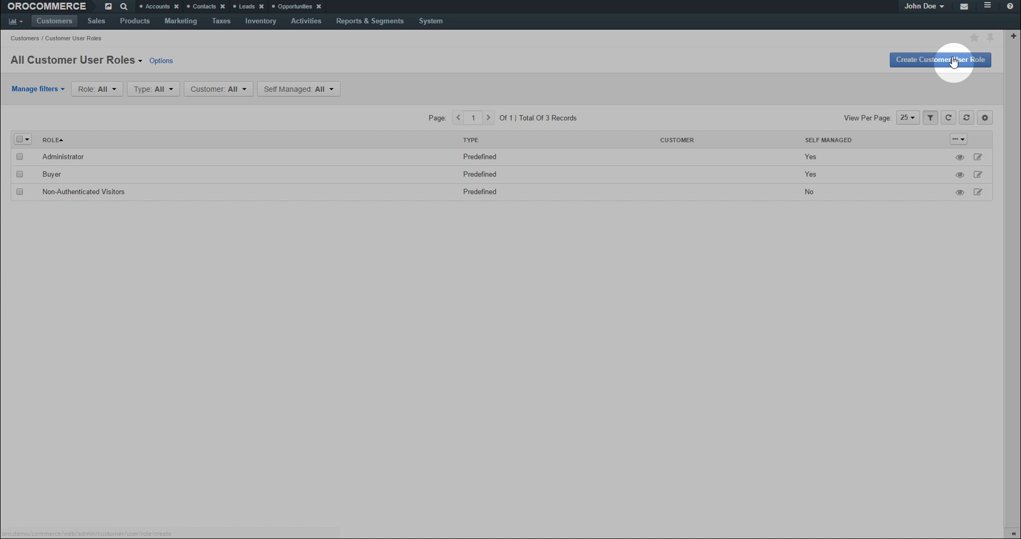
click(940, 59)
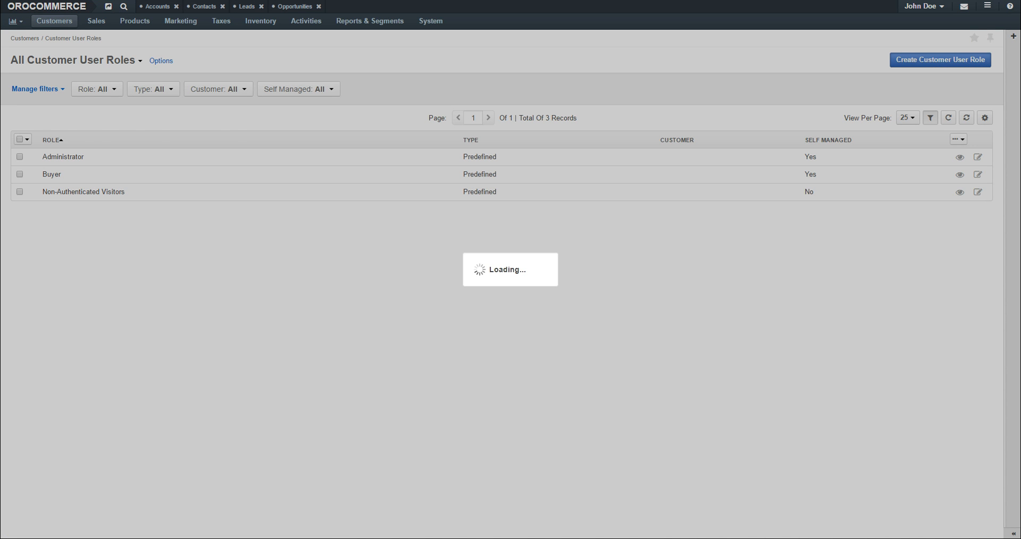
Name the role 'Quotes' and set its customer to Company A - West Division, confirming the change.
click(941, 60)
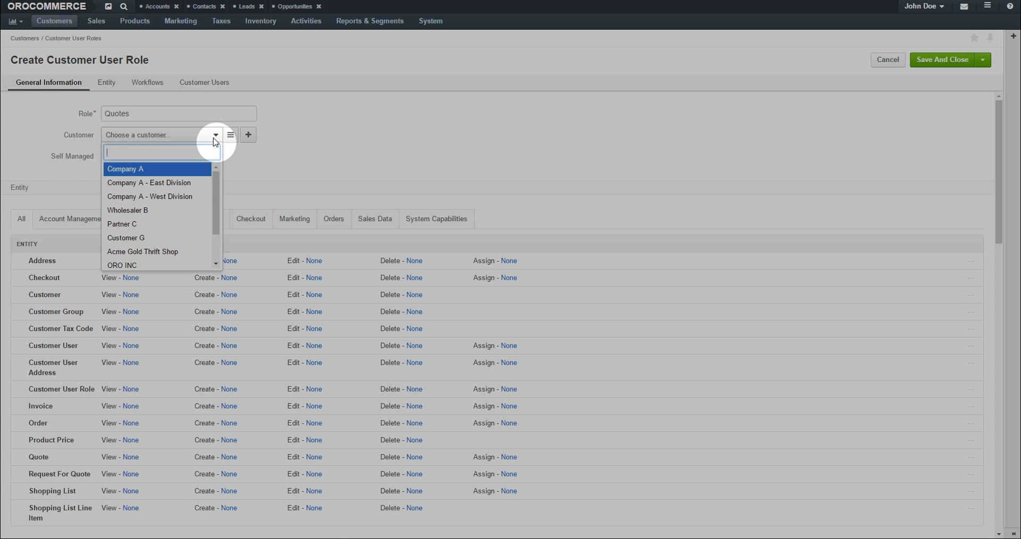
mouse_move(183, 197)
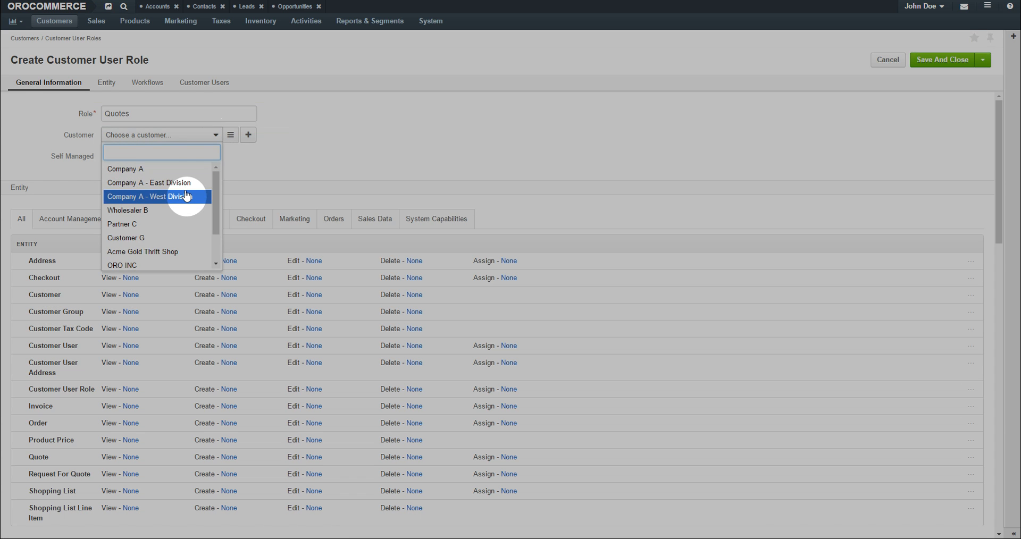
click(149, 197)
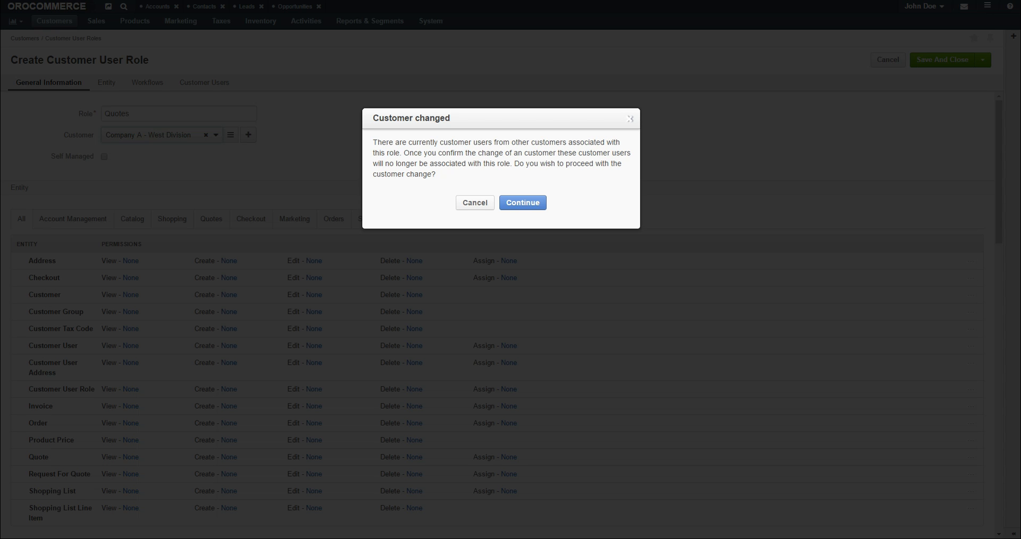
click(523, 204)
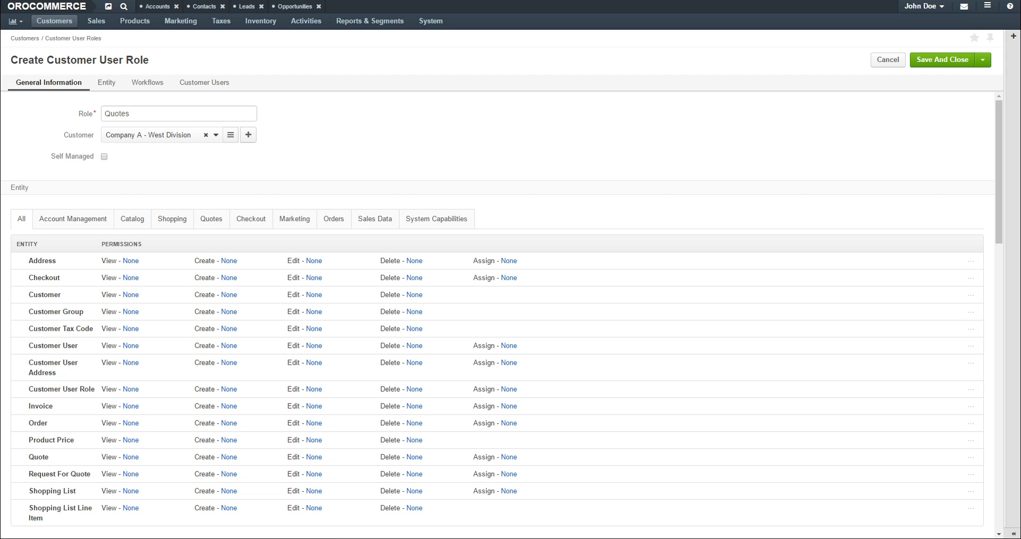
click(207, 135)
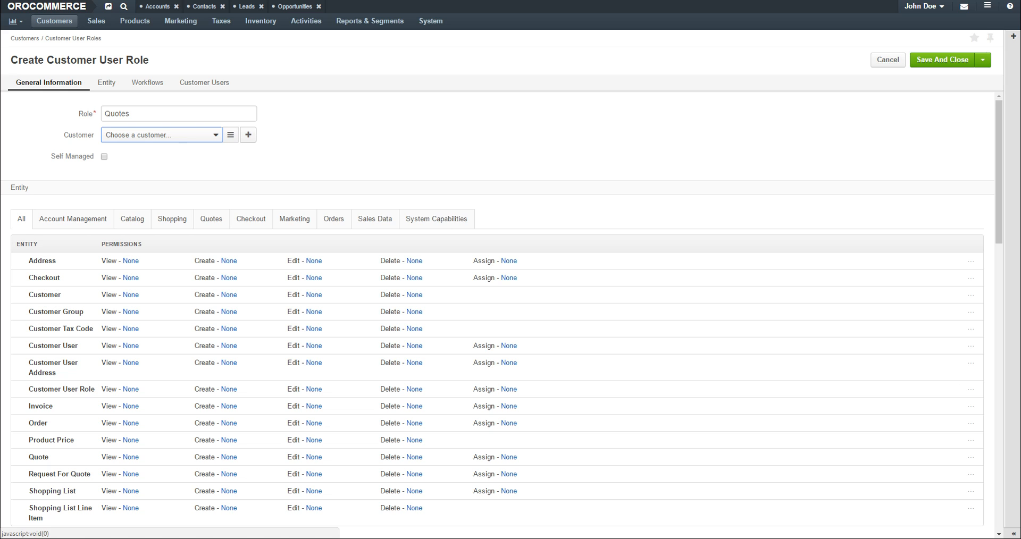
click(248, 135)
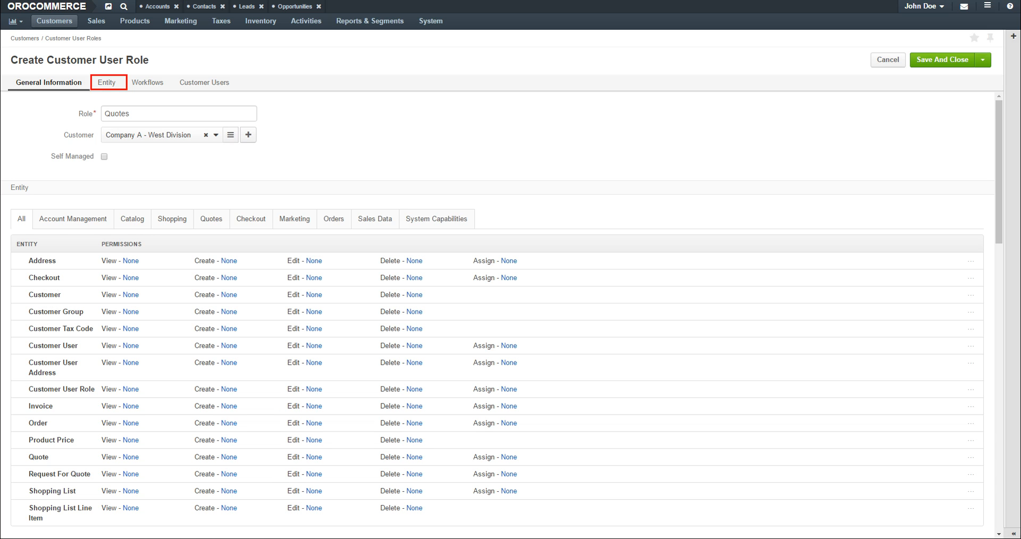
Filter entity permissions to quotes and set Quote view, create, edit and delete to Corporate (All Levels).
click(109, 83)
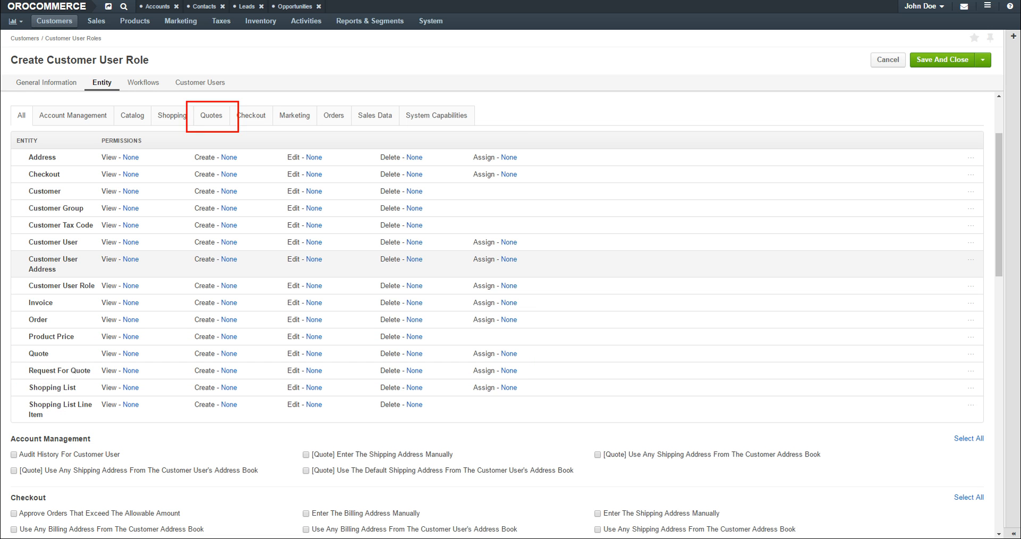
click(209, 117)
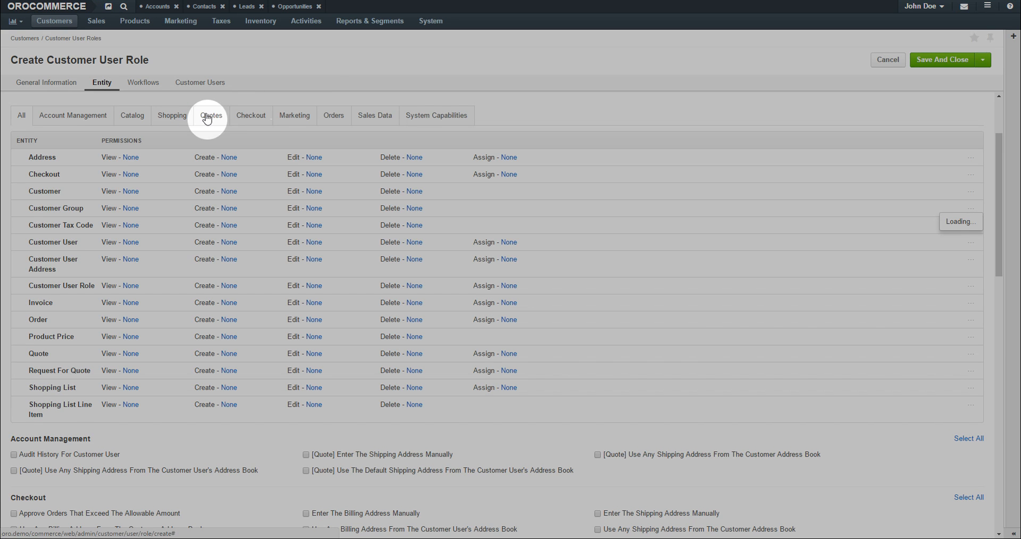
click(211, 116)
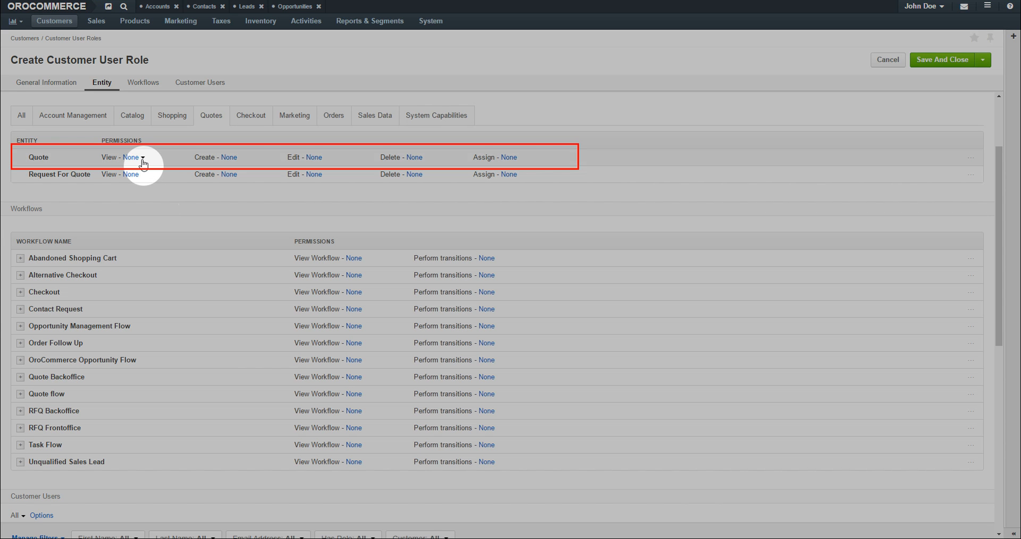
click(131, 158)
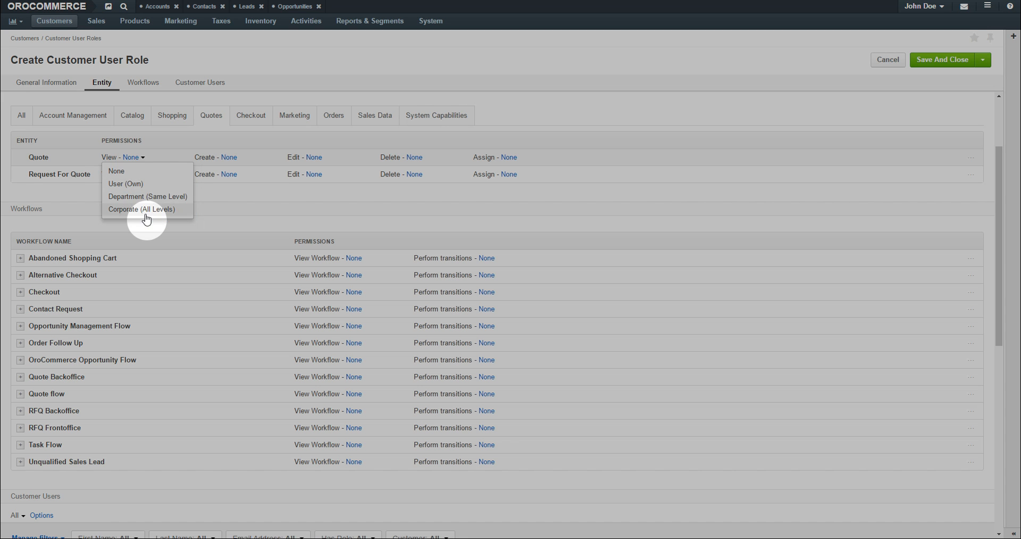
click(146, 210)
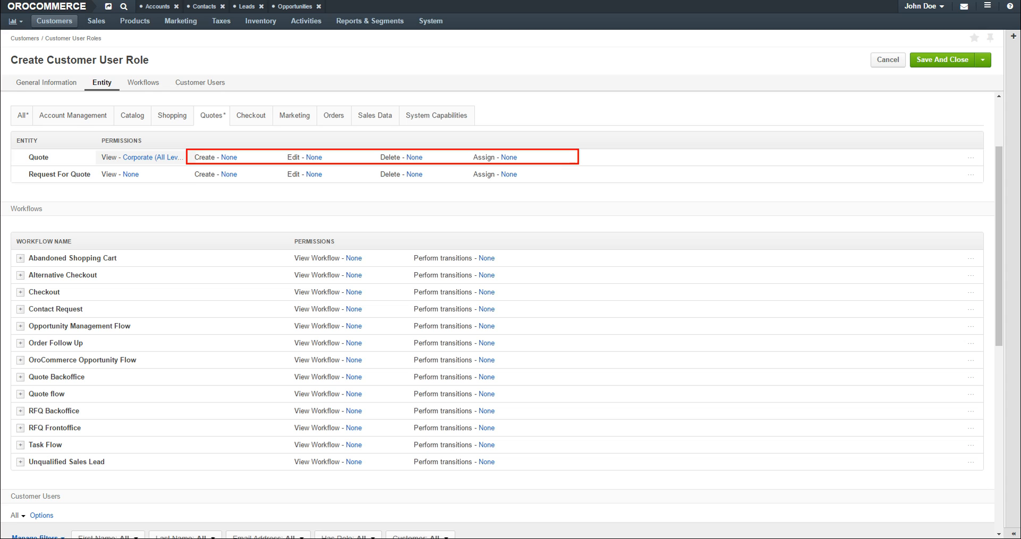
click(229, 157)
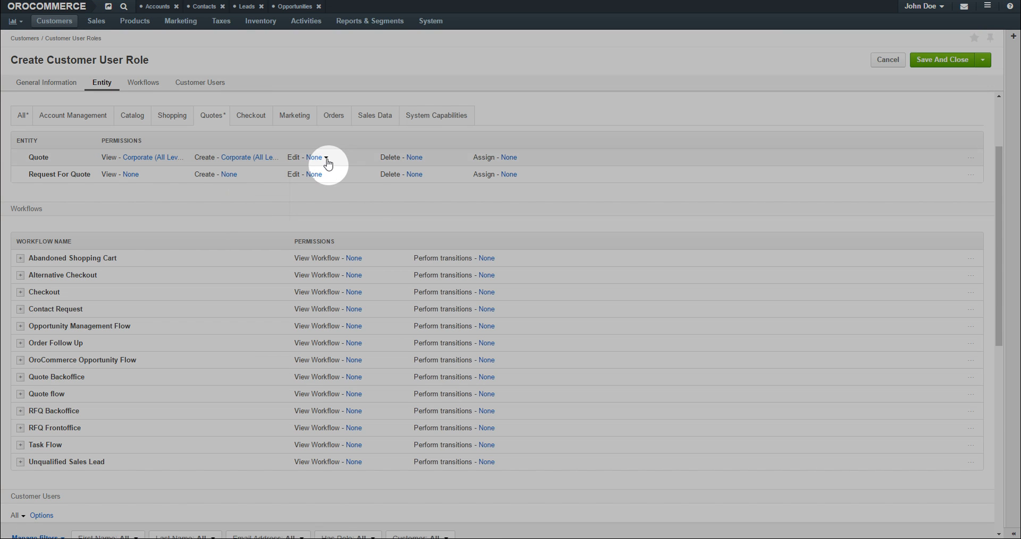
click(315, 158)
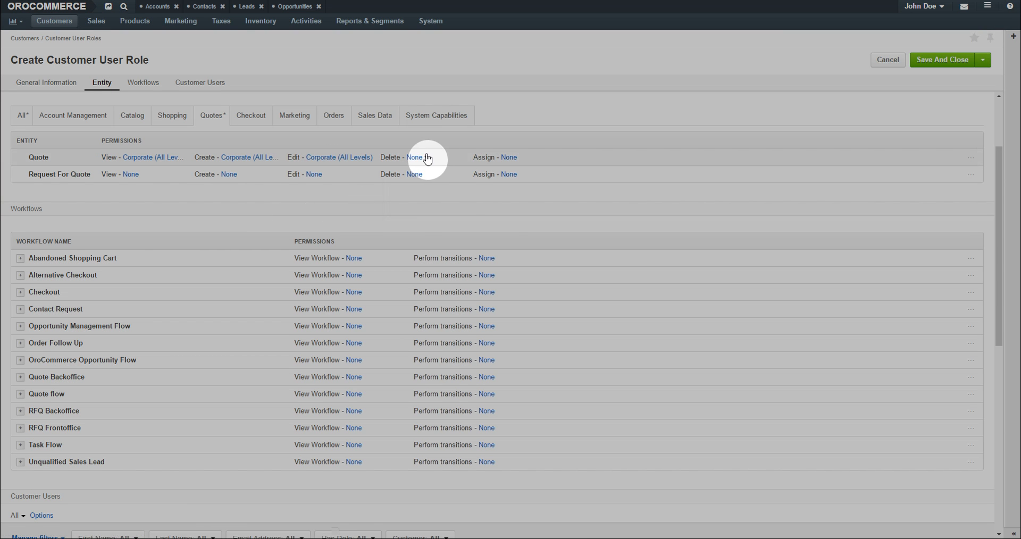
click(415, 157)
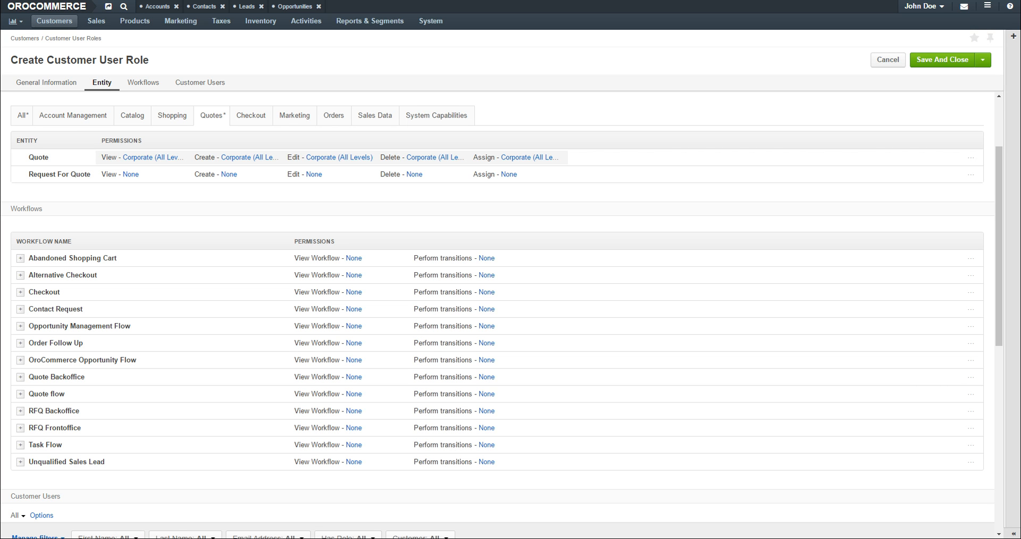
Set Request For Quote create and edit permissions to Corporate (All Levels).
click(131, 175)
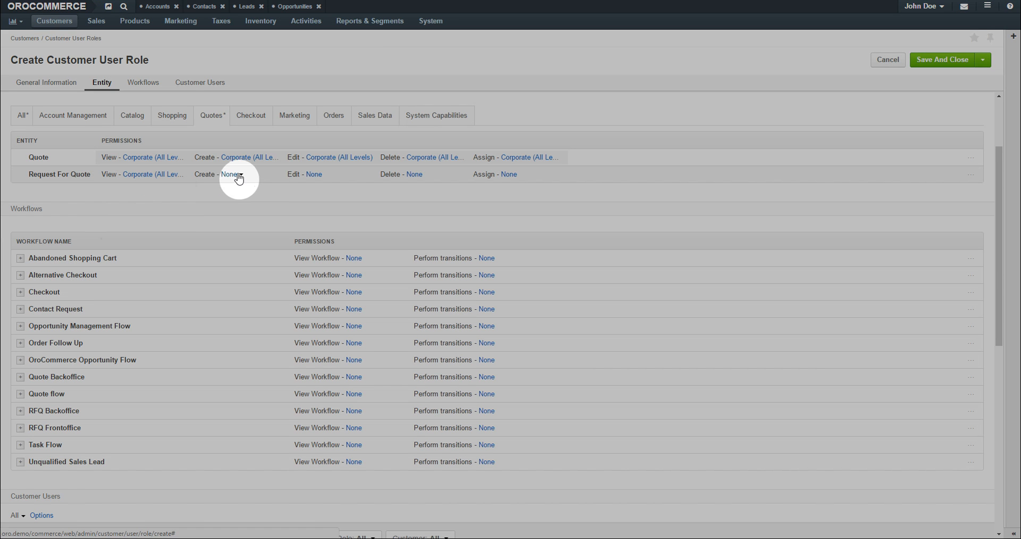
click(314, 175)
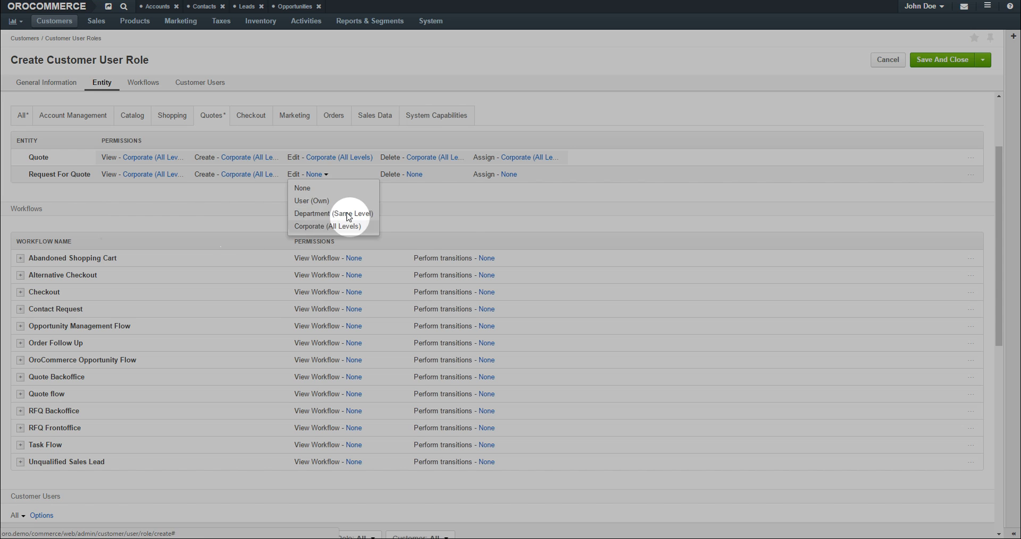
click(326, 226)
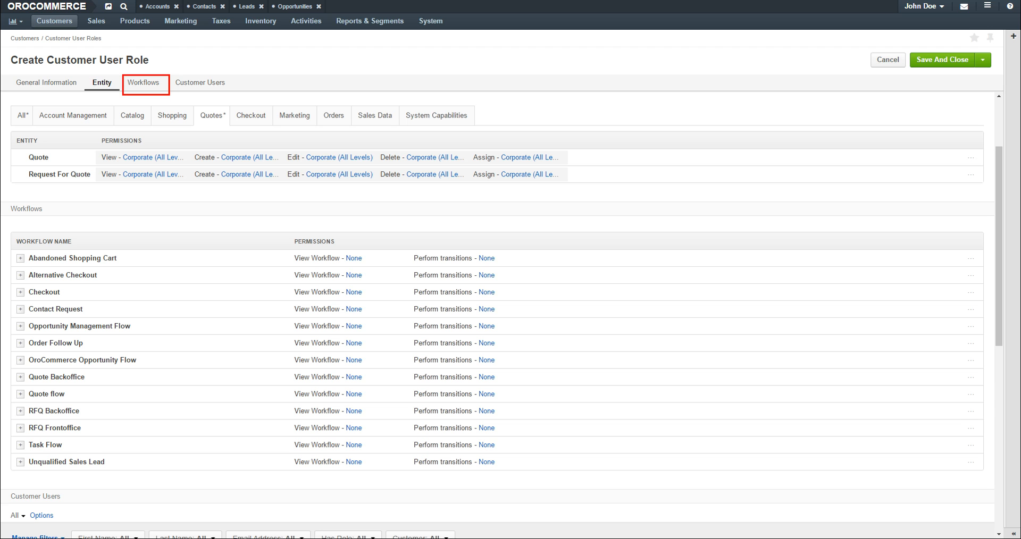
Set Quote flow View Workflow and Perform transitions to Full.
click(144, 83)
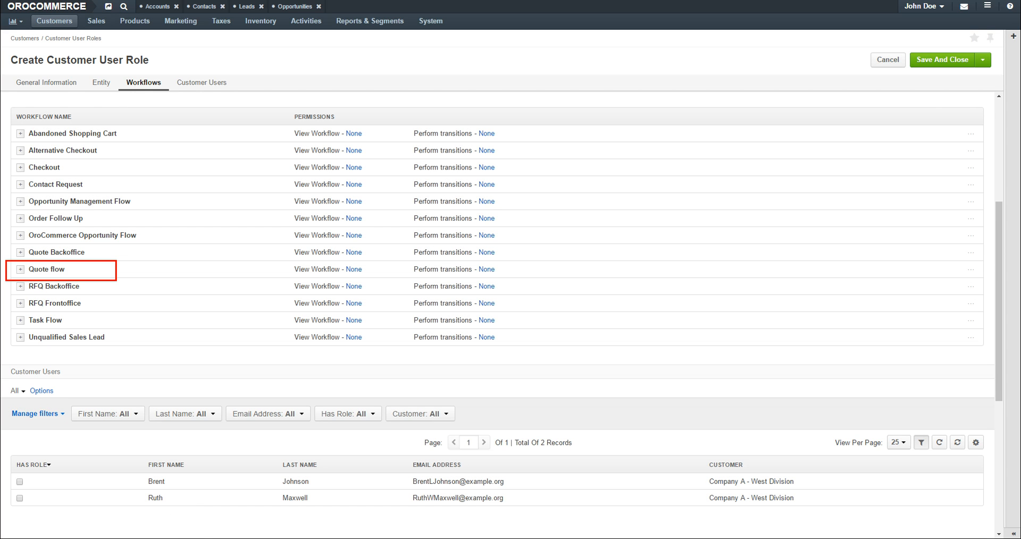
click(20, 270)
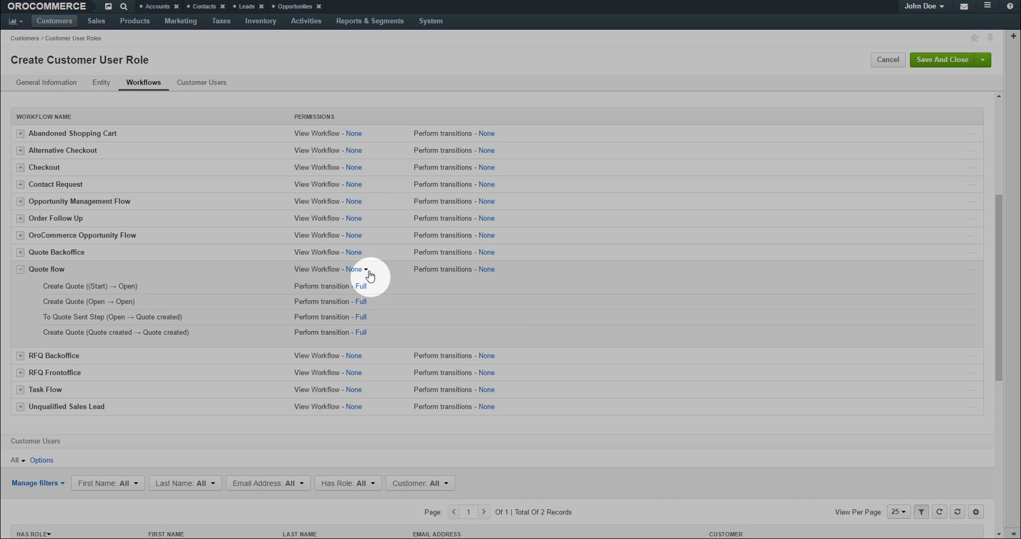
click(364, 270)
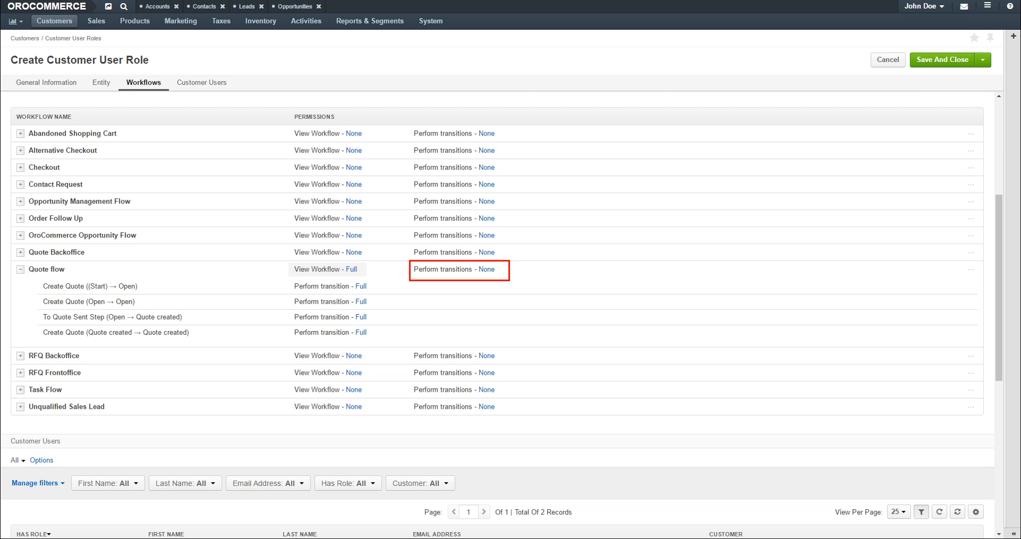
click(486, 269)
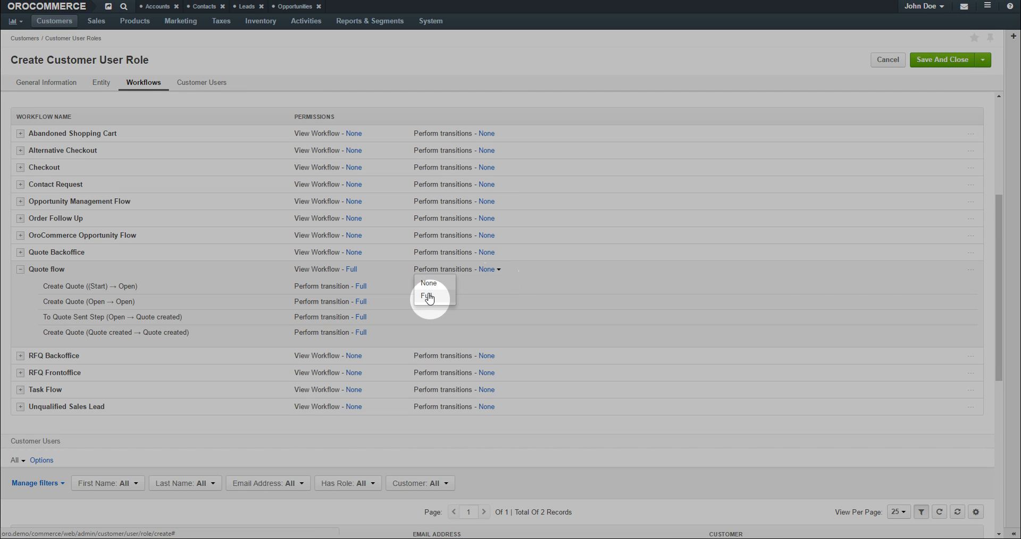
click(426, 297)
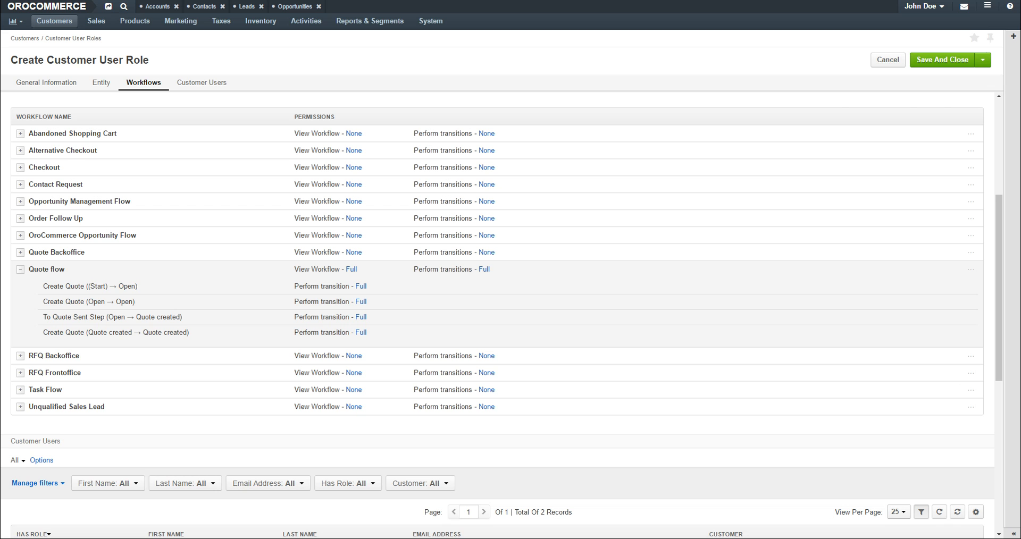
Set RFQ Backoffice workflow viewing to Corporate (All Levels).
click(354, 356)
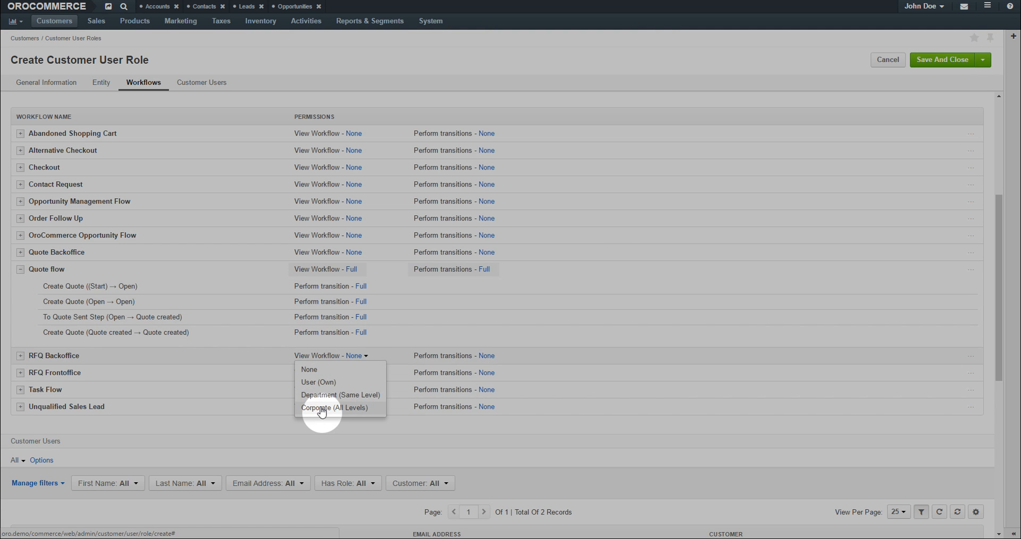
click(334, 407)
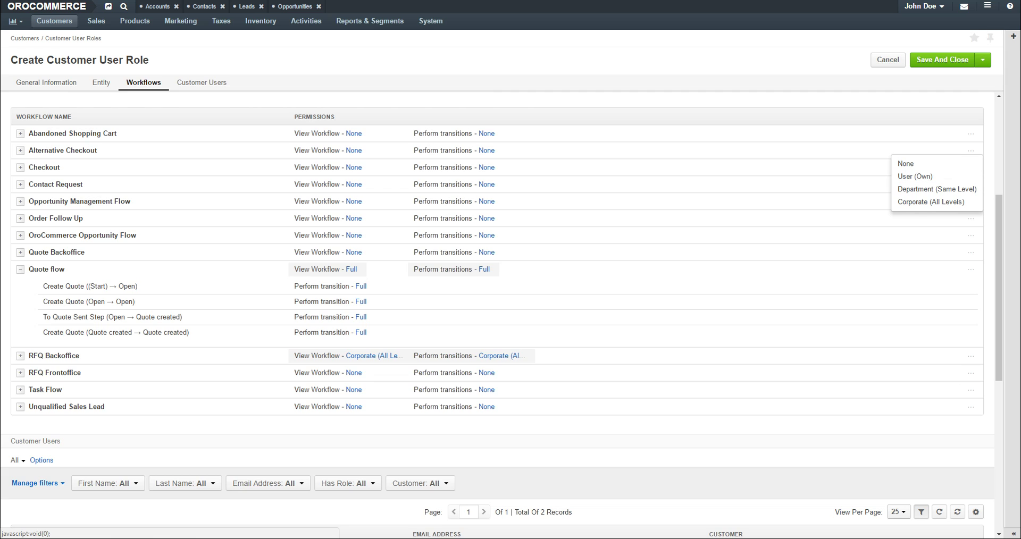
Tick Has Role for both Company A - West Division customer users.
click(202, 83)
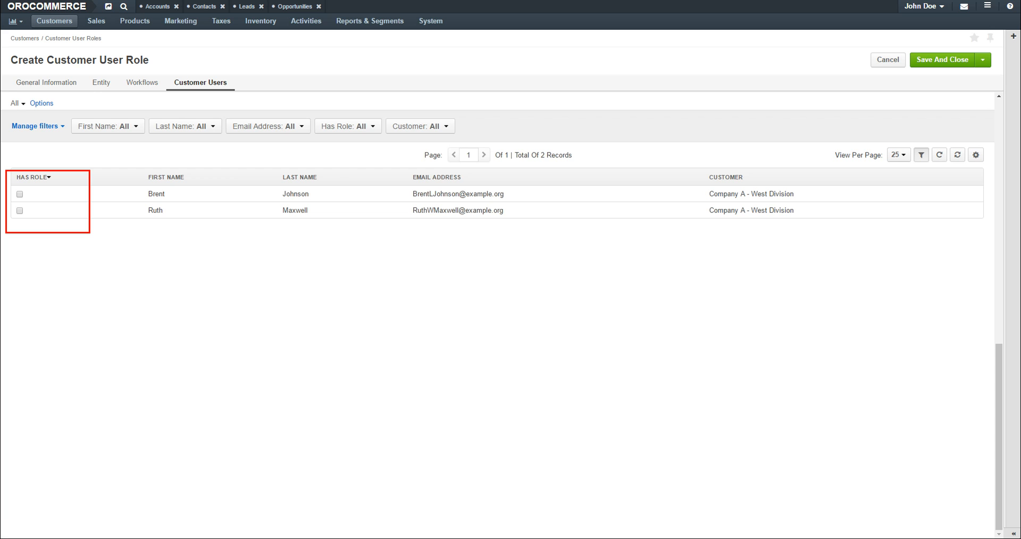
click(19, 194)
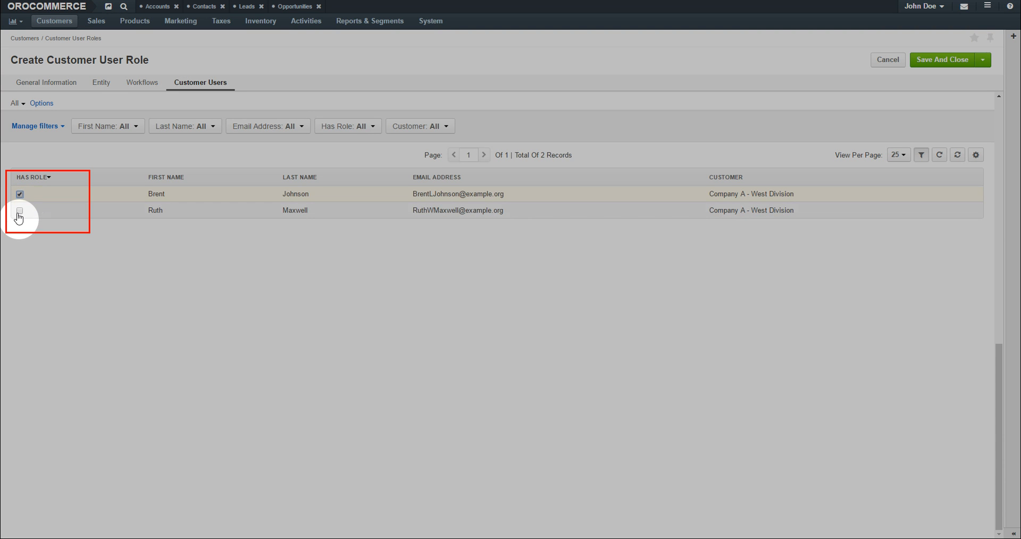
click(20, 211)
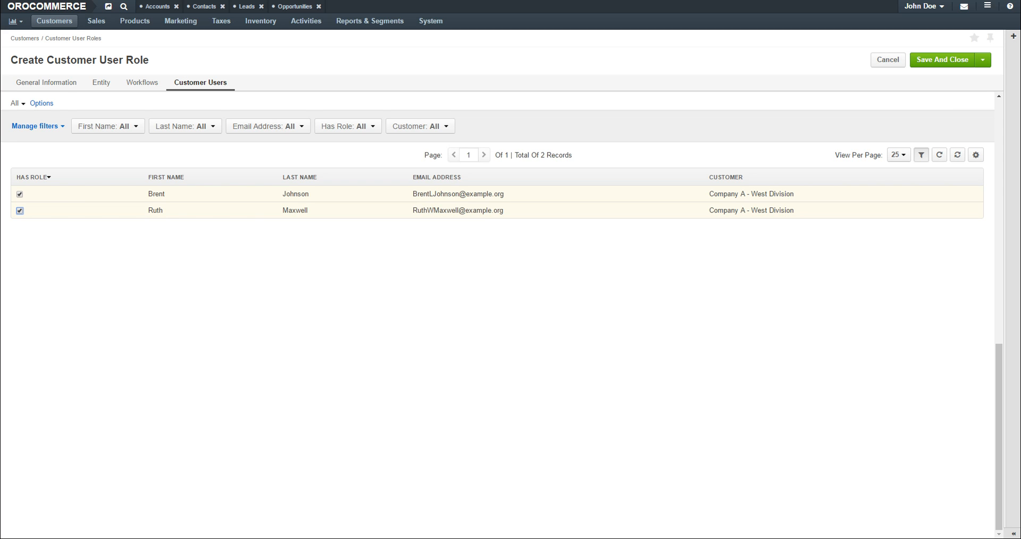
click(943, 59)
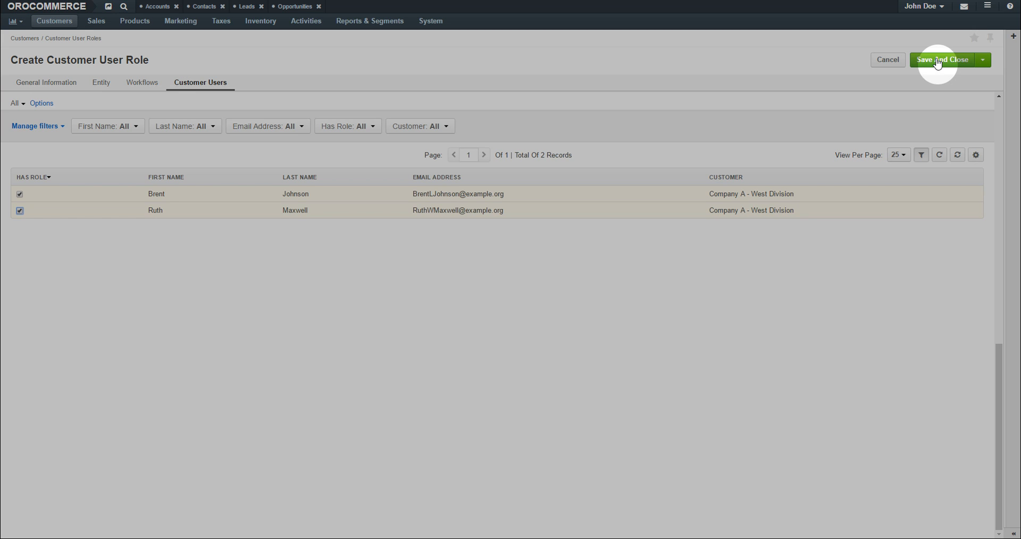
Save and close the Quotes role to view its read-only summary.
click(943, 59)
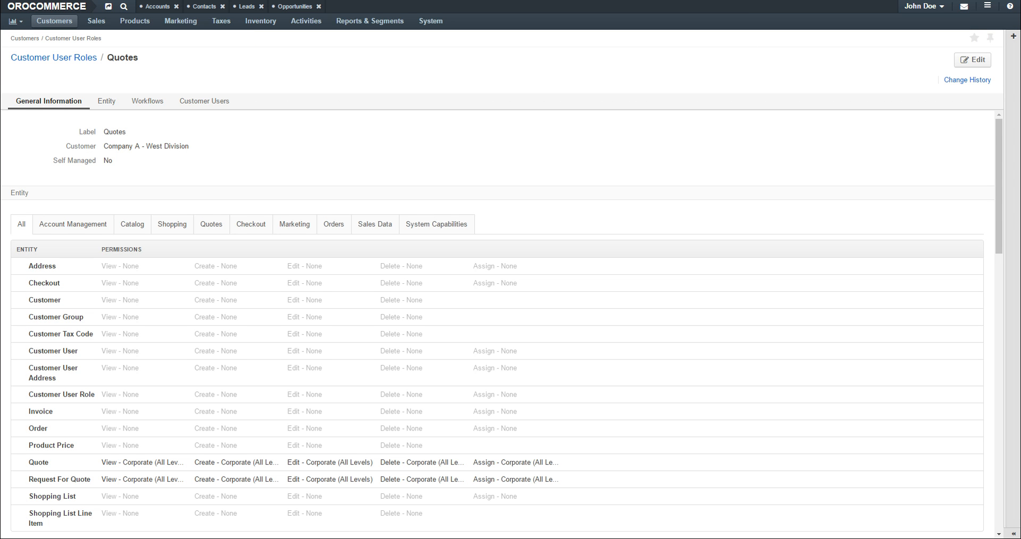
mouse_move(972, 59)
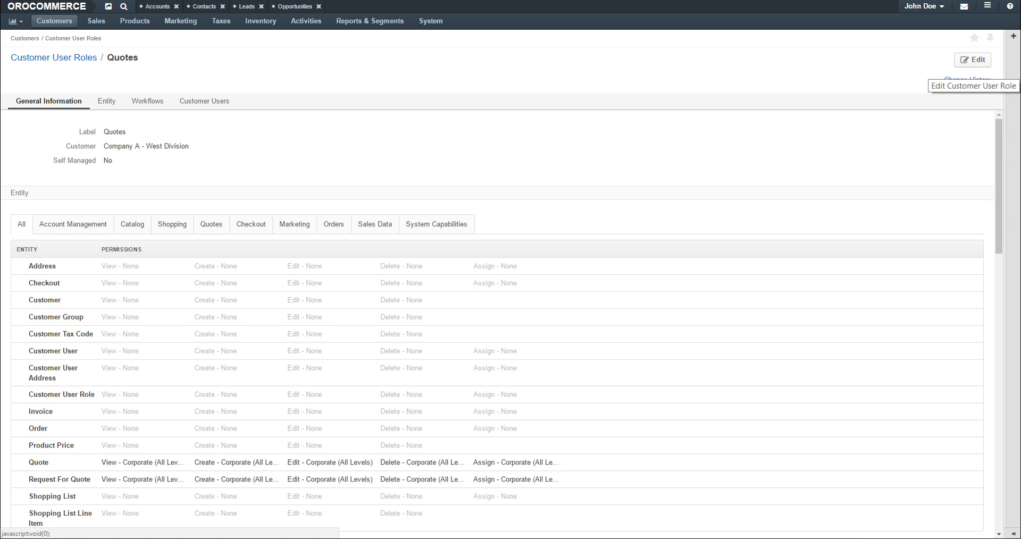